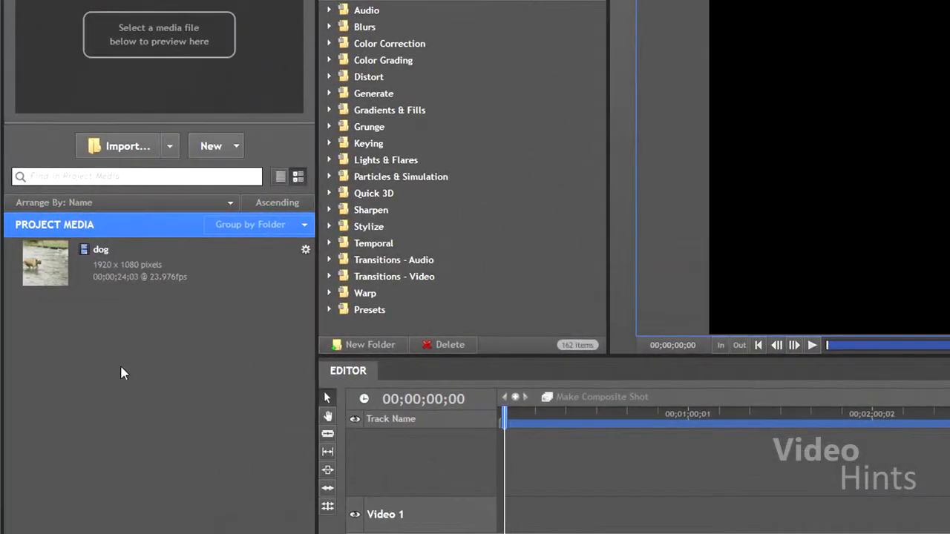
Create a 1280×720, 30-second composite shot from the 720p 23.976 template.
{"action": "left_click", "coordinate": [601, 397]}
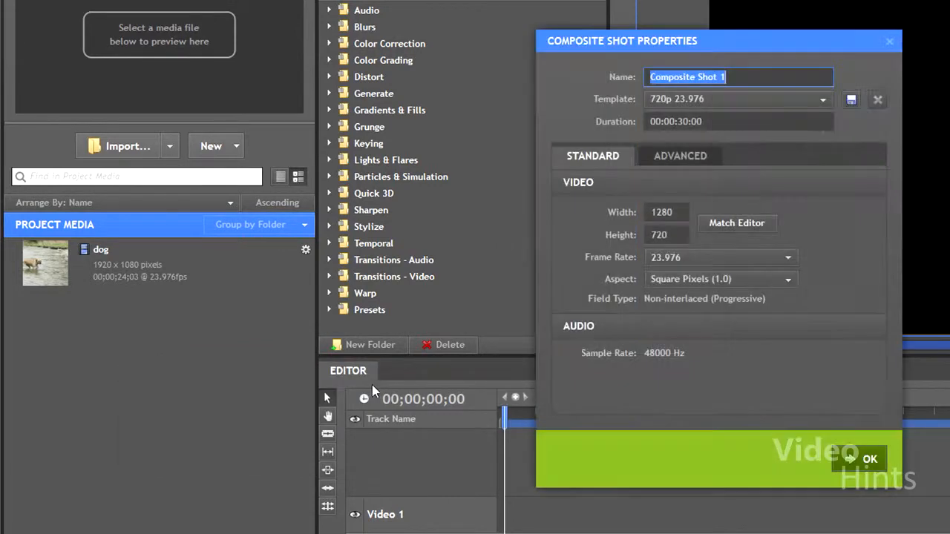
{"action": "left_click", "coordinate": [868, 458]}
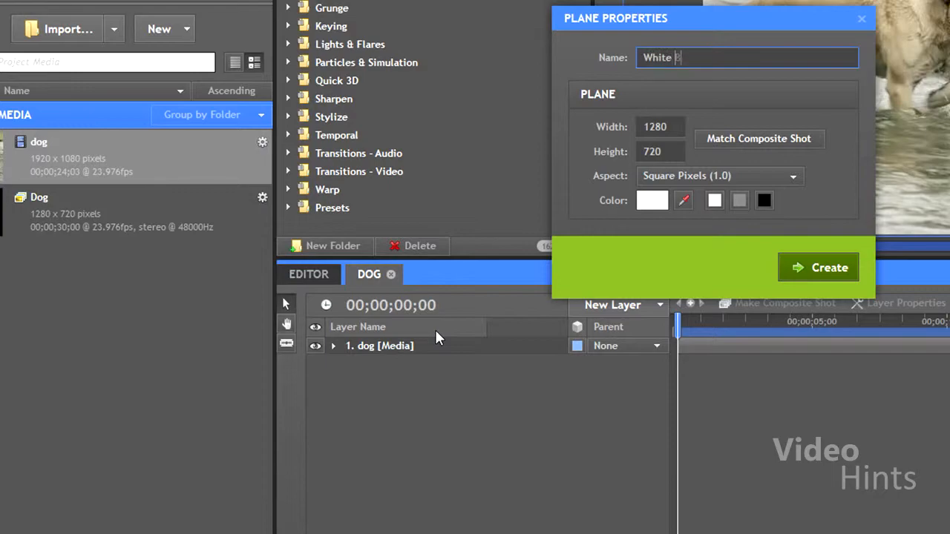
Add a white 'White BG' plane and expand the dog layer's Transform to scale it down.
{"action": "left_click", "coordinate": [818, 267]}
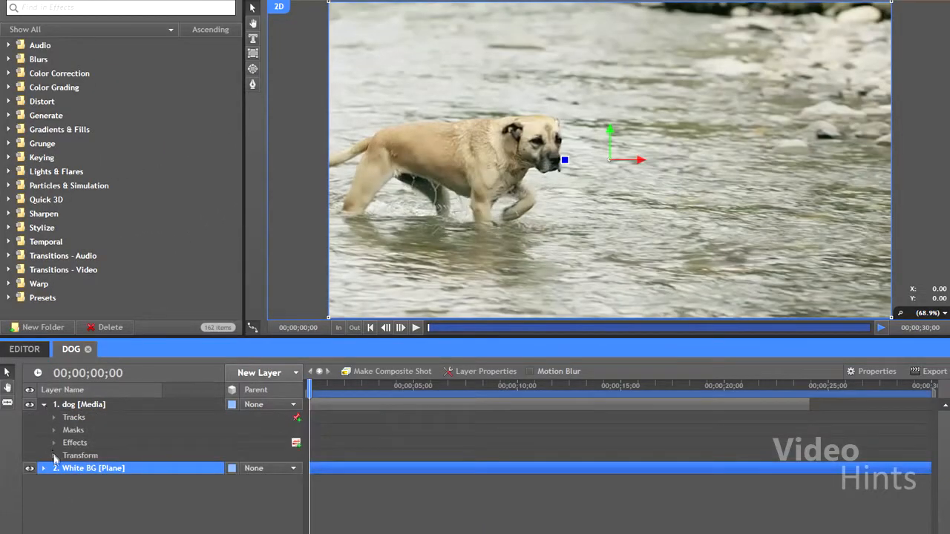
{"action": "left_click", "coordinate": [53, 454]}
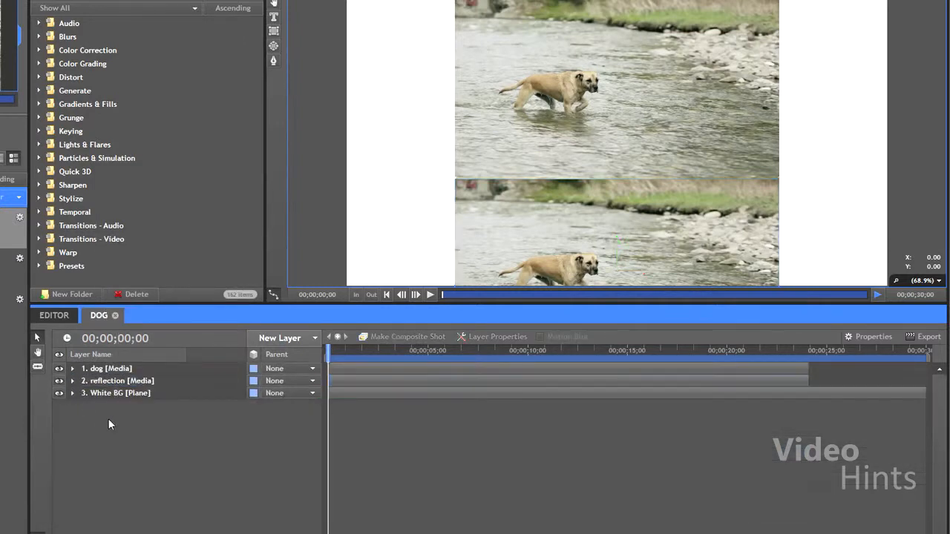
Add a point layer and rename it 'video-position'.
{"action": "left_click", "coordinate": [280, 337]}
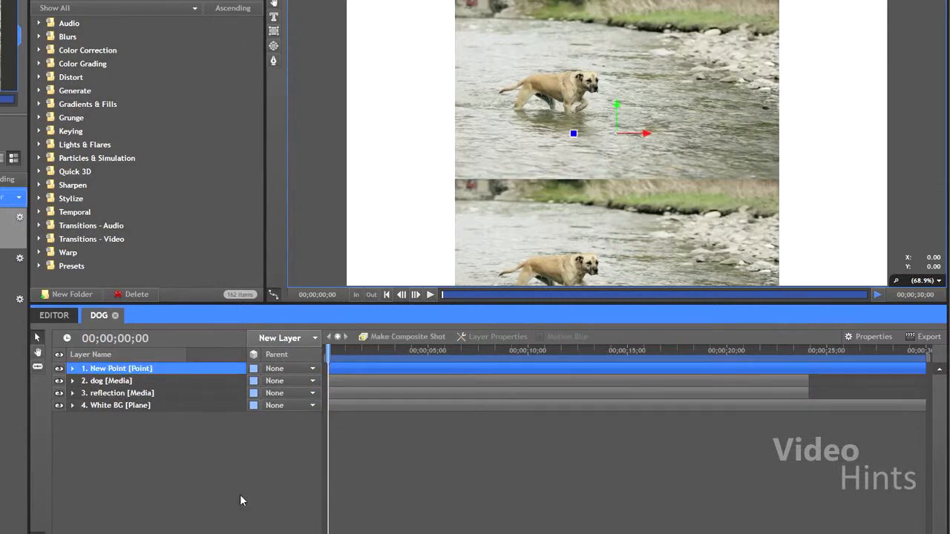
{"action": "double_click", "coordinate": [117, 368]}
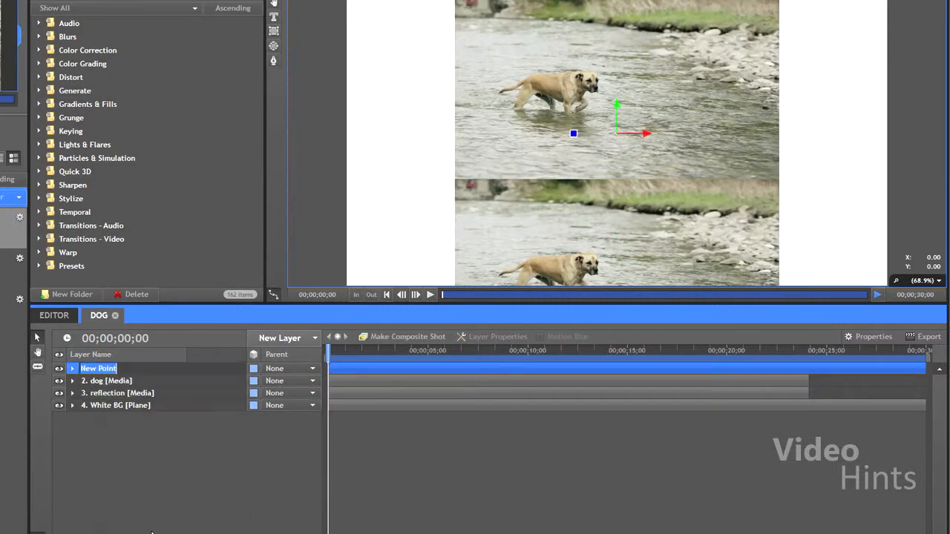
{"action": "type", "text": "video-po"}
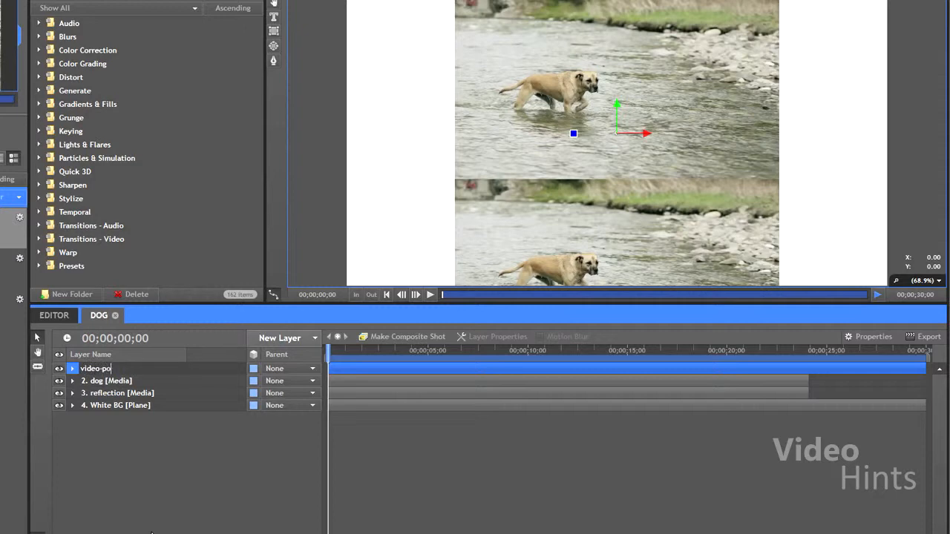
{"action": "key", "text": "enter"}
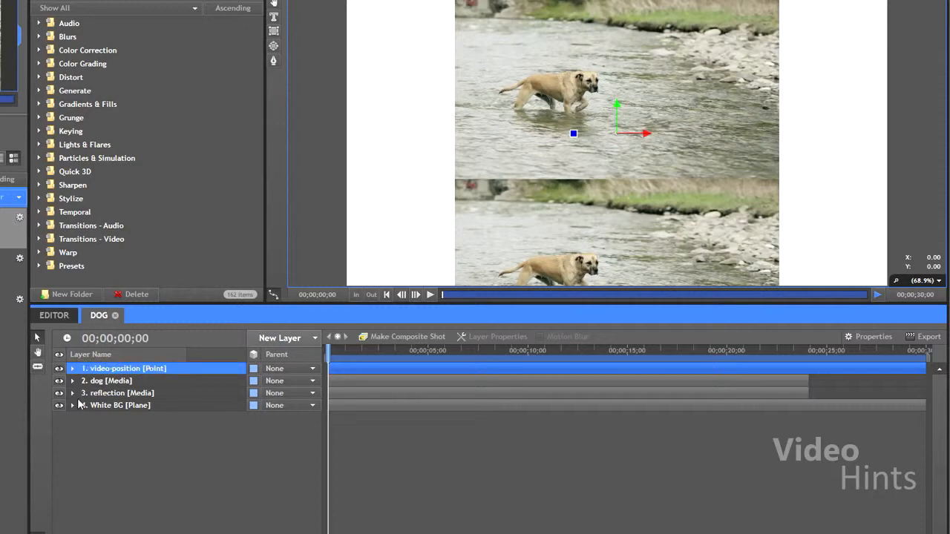
Parent the dog and reflection layers to video-position.
{"action": "left_click", "coordinate": [119, 392]}
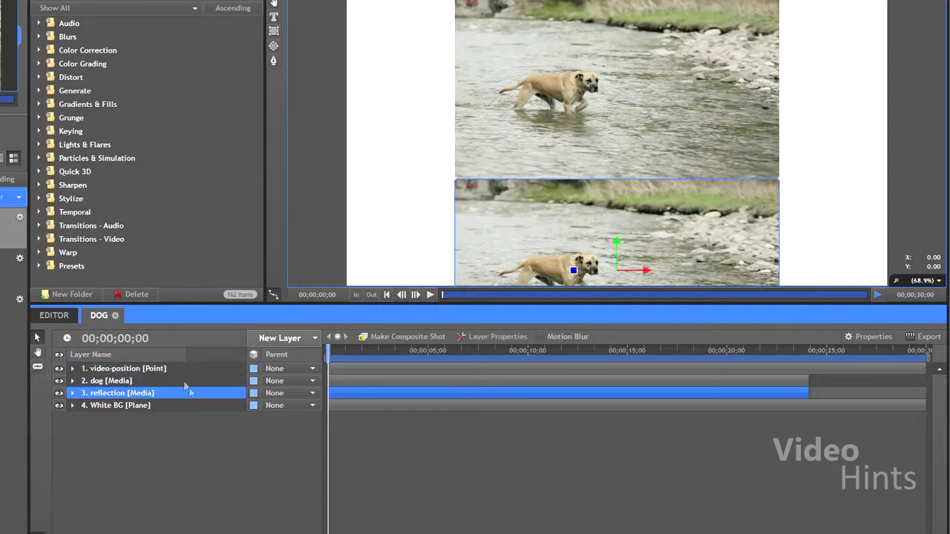
{"action": "left_click", "coordinate": [108, 380]}
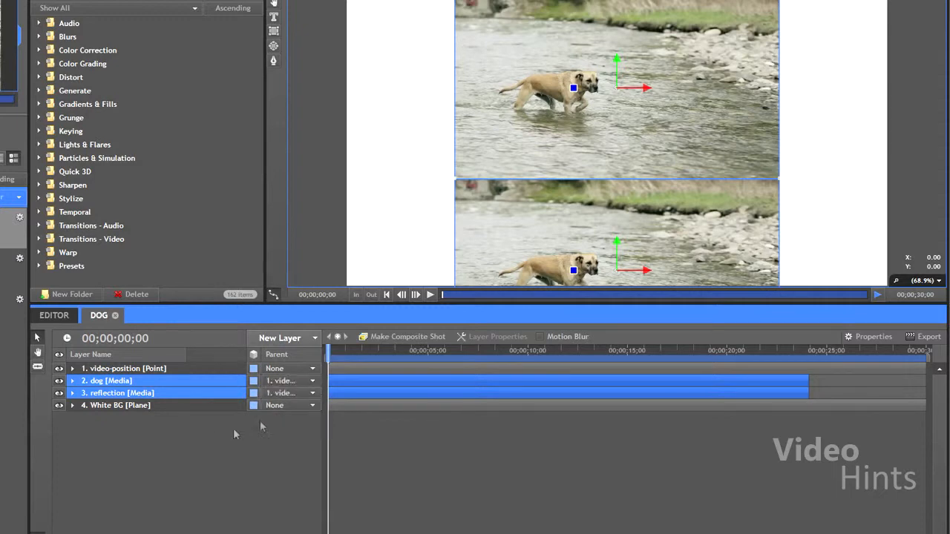
Unlink the reflection layer's Scale width and height to allow a vertical flip.
{"action": "left_click", "coordinate": [72, 393]}
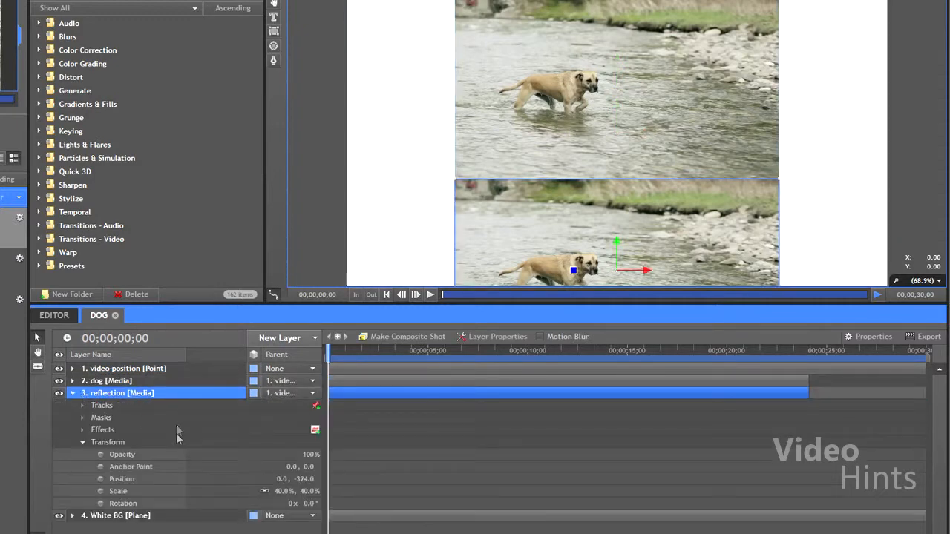
{"action": "left_click", "coordinate": [118, 491]}
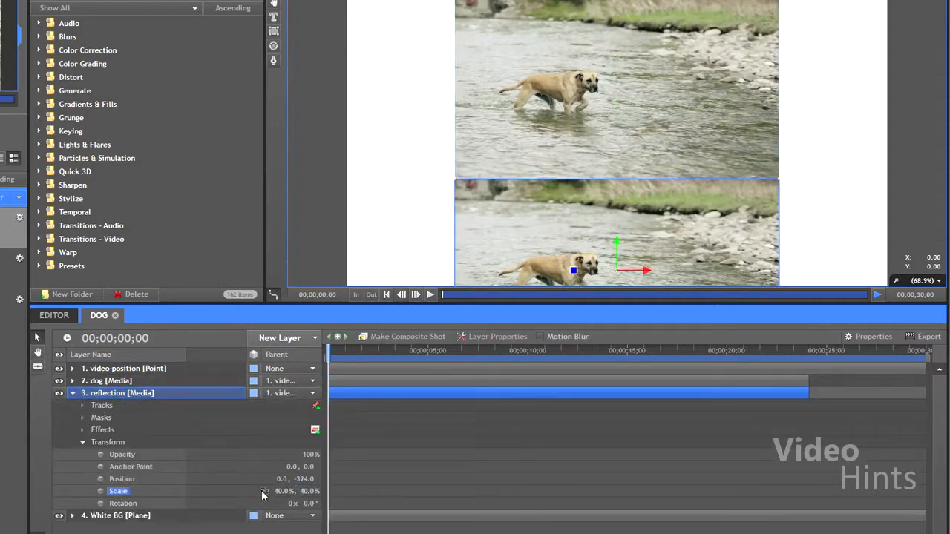
{"action": "left_click", "coordinate": [305, 491]}
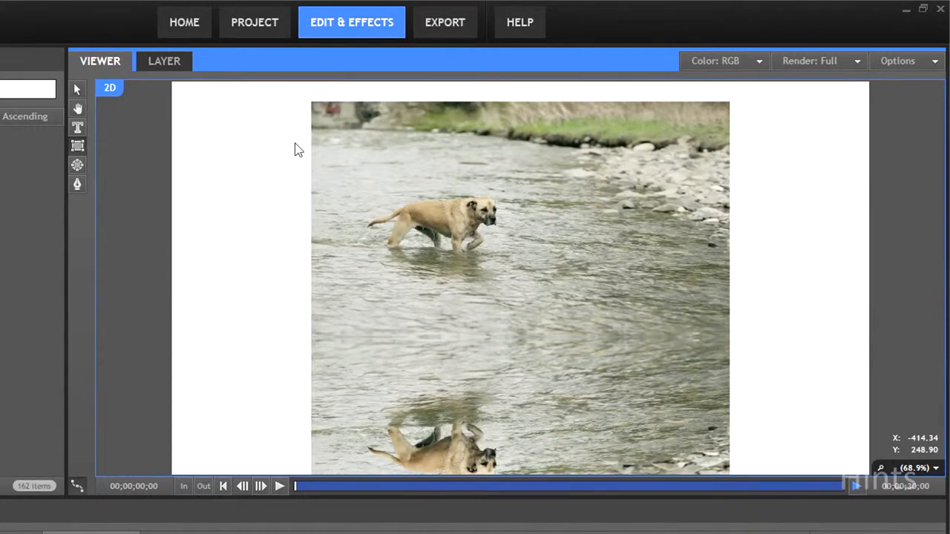
{"action": "mouse_move", "coordinate": [232, 99]}
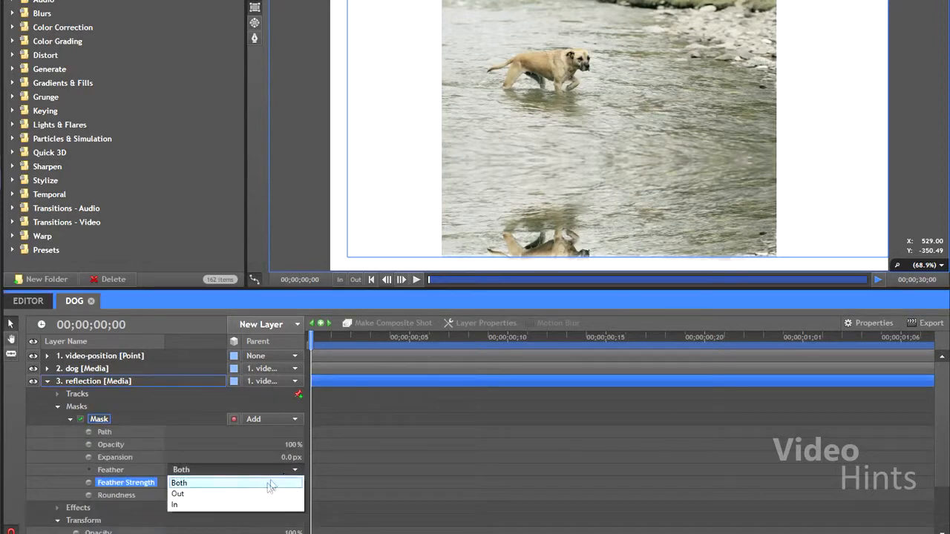
Feather the reflection mask inward and shrink its expansion to about -133 px.
{"action": "left_click", "coordinate": [174, 505]}
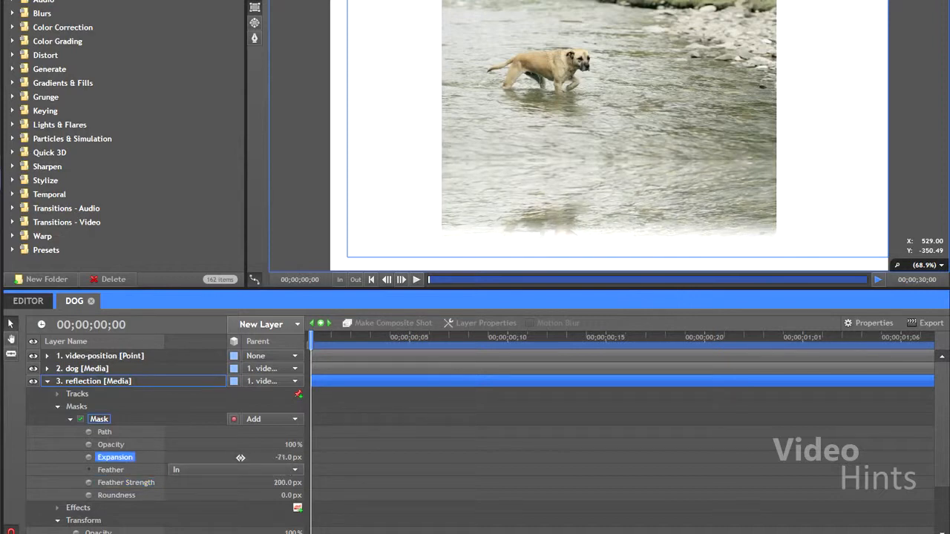
{"action": "left_click_drag", "start_coordinate": [241, 457], "coordinate": [210, 457]}
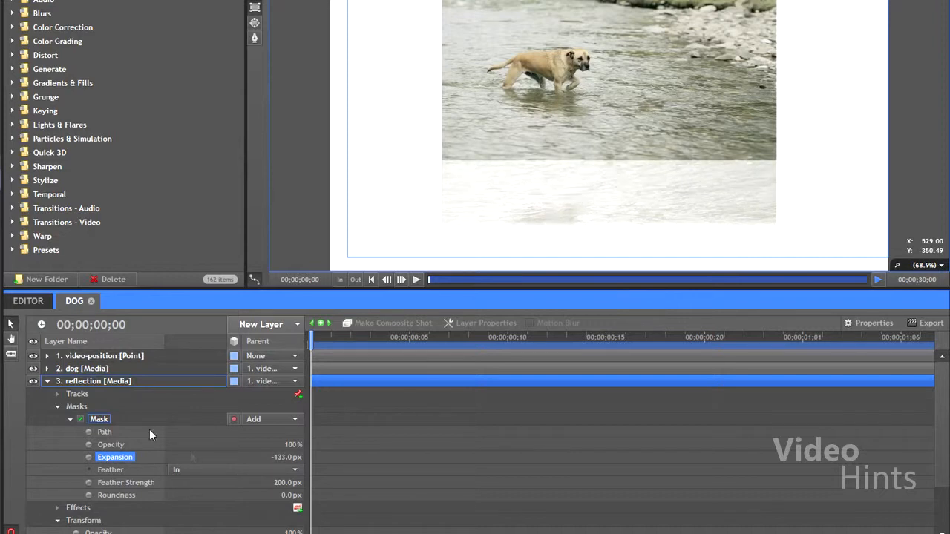
{"action": "left_click", "coordinate": [47, 381]}
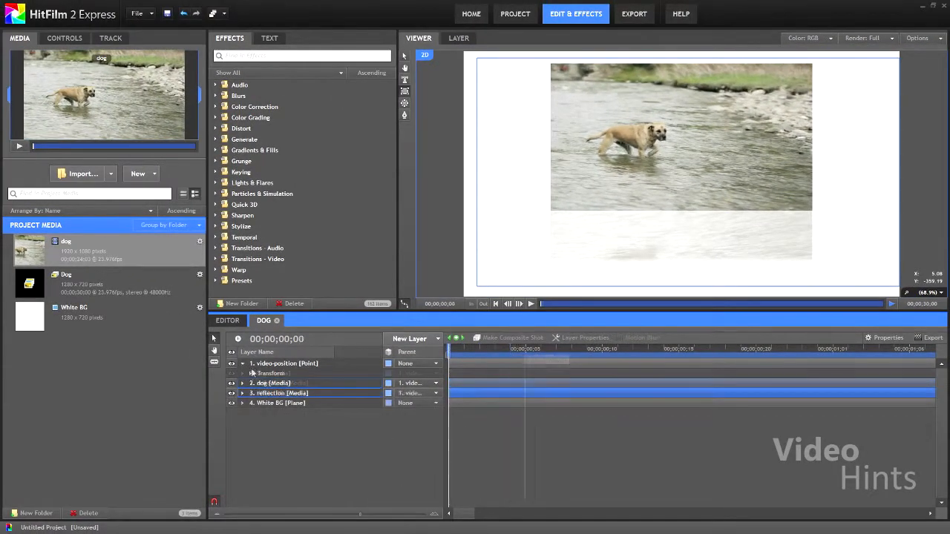
Expand the video-position point layer's Transform group.
{"action": "left_click", "coordinate": [242, 362]}
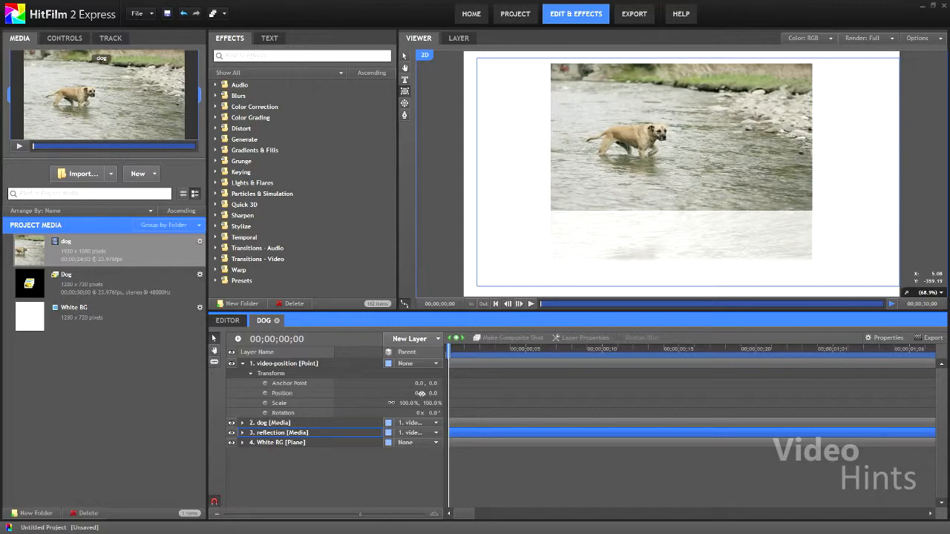